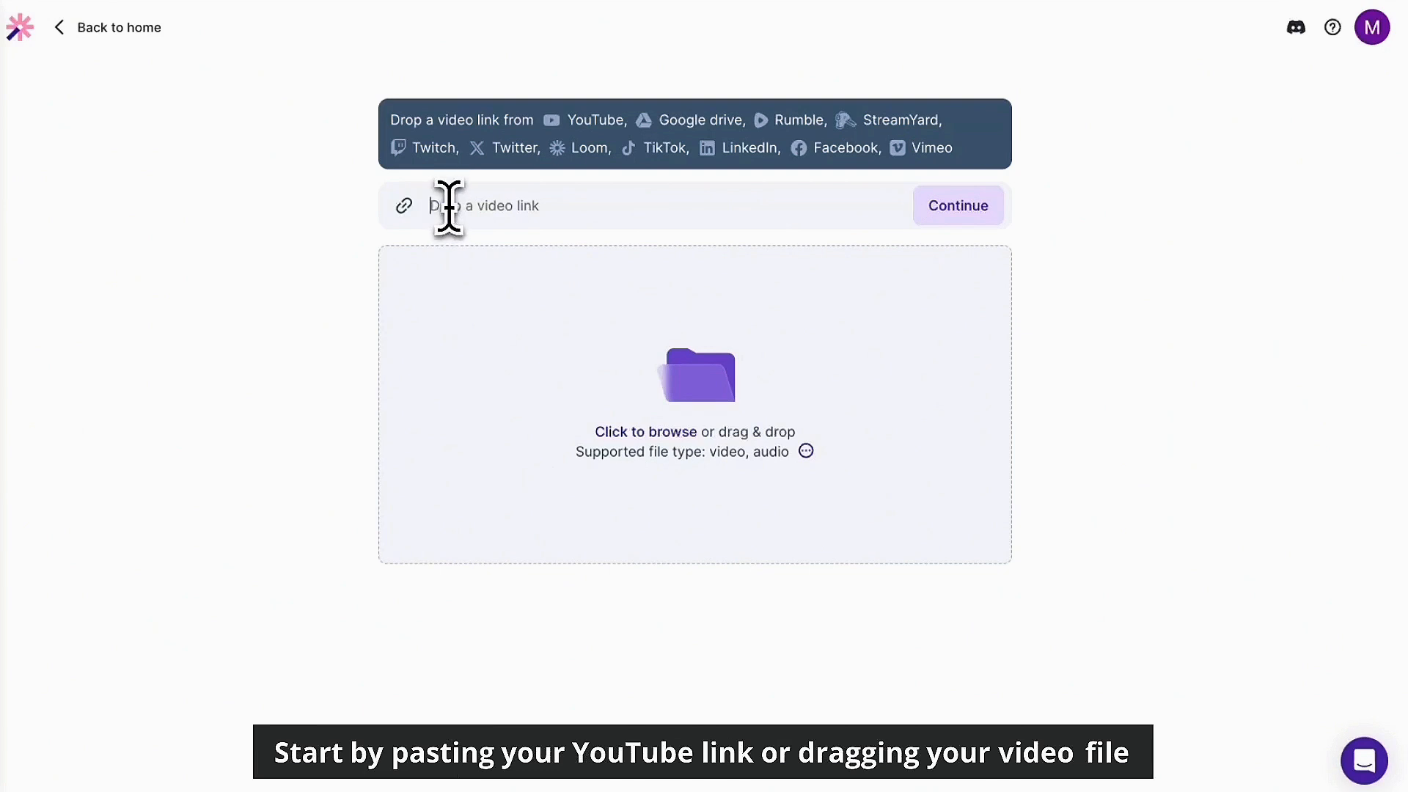
pyautogui.write('https://www.youtube.com/watch?v=fkOMupkw5D8')
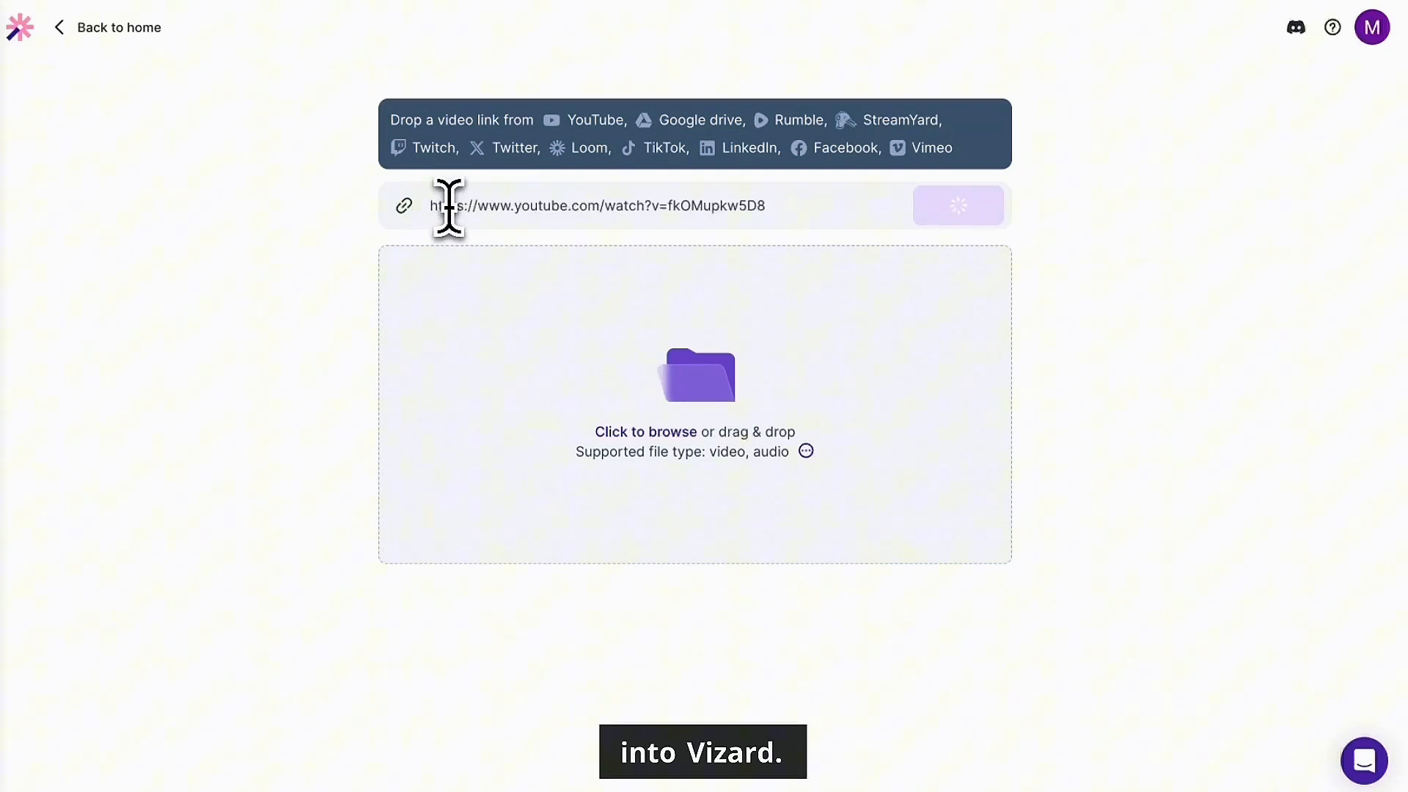
pyautogui.click(957, 206)
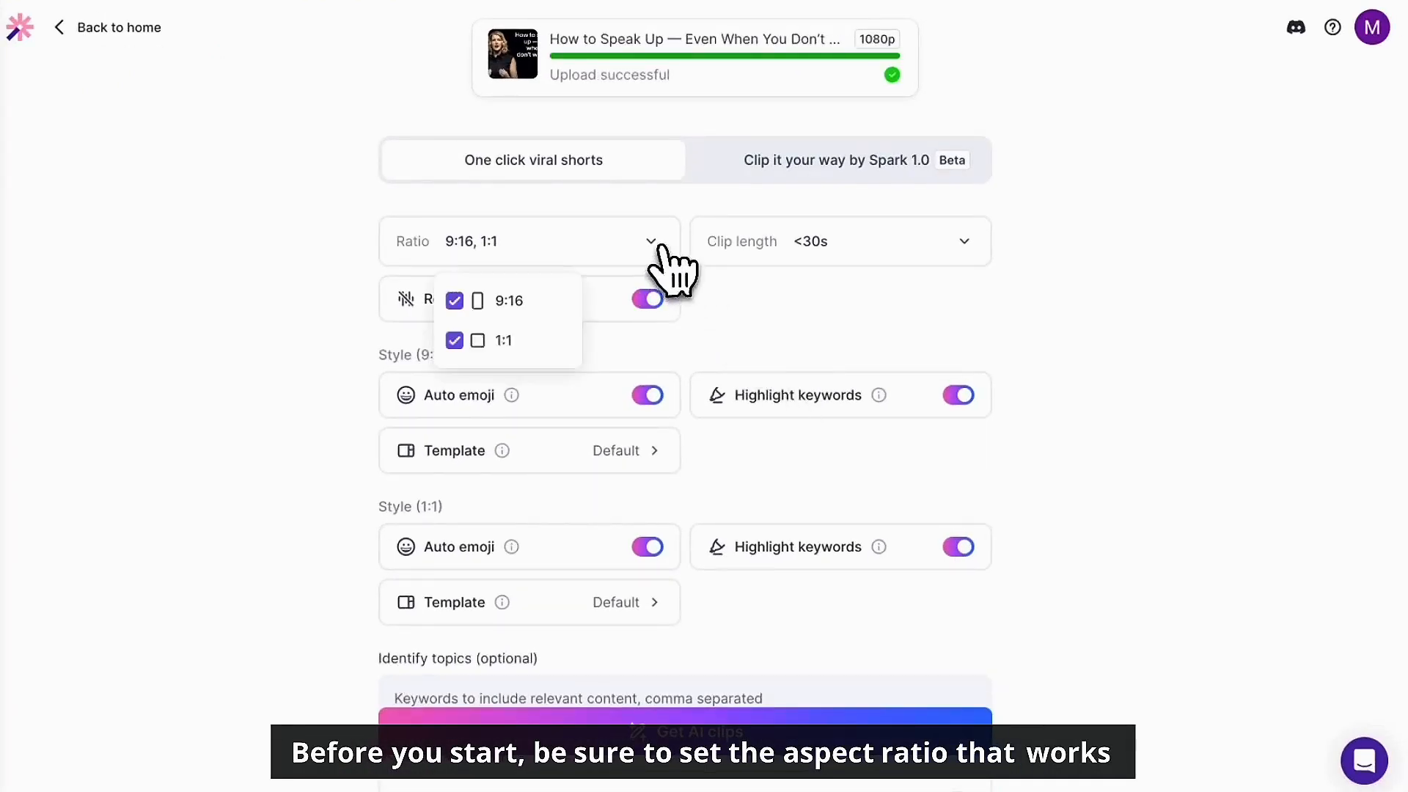
# Step: Choose 9:16 and 1:1 ratios for the clips, keeping length under 30s
pyautogui.click(454, 339)
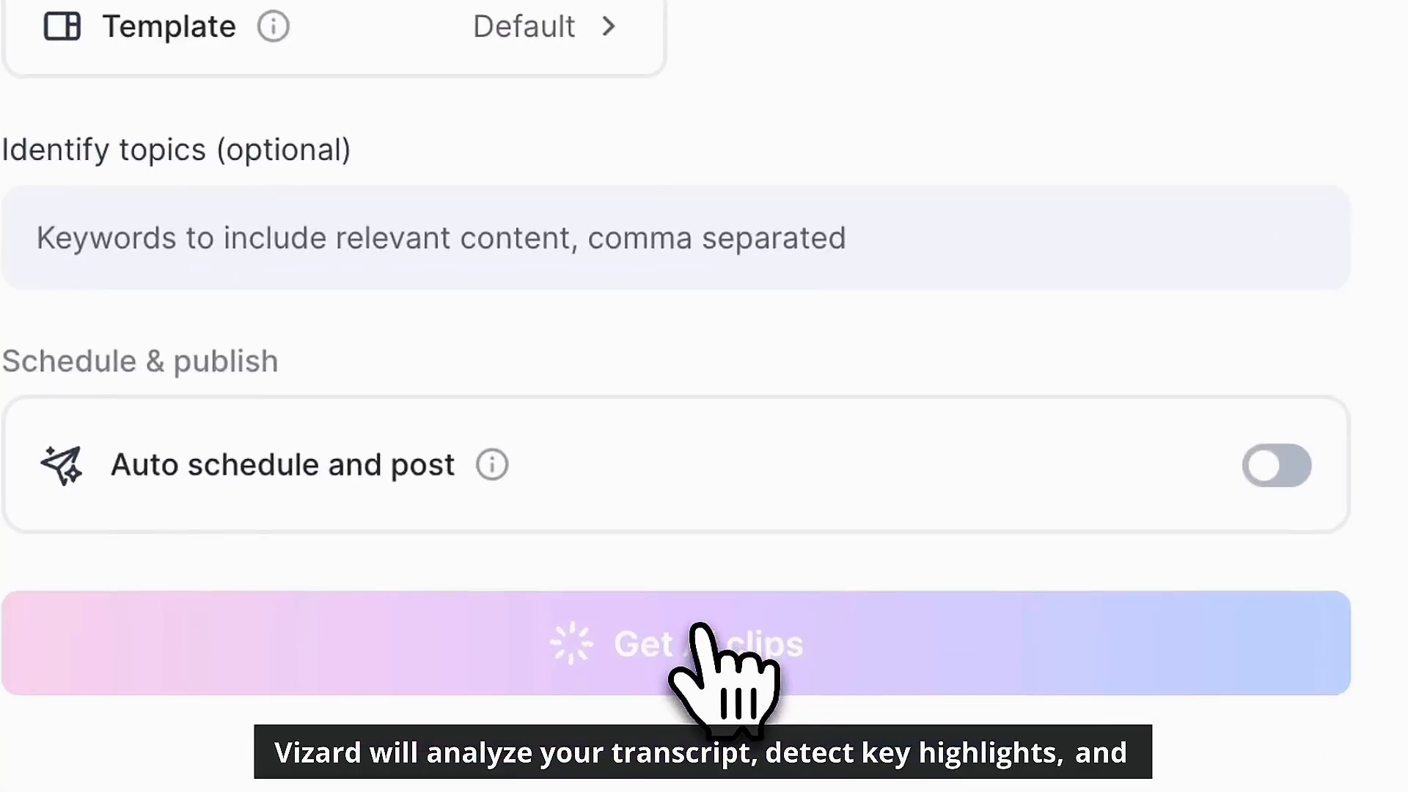
pyautogui.click(673, 643)
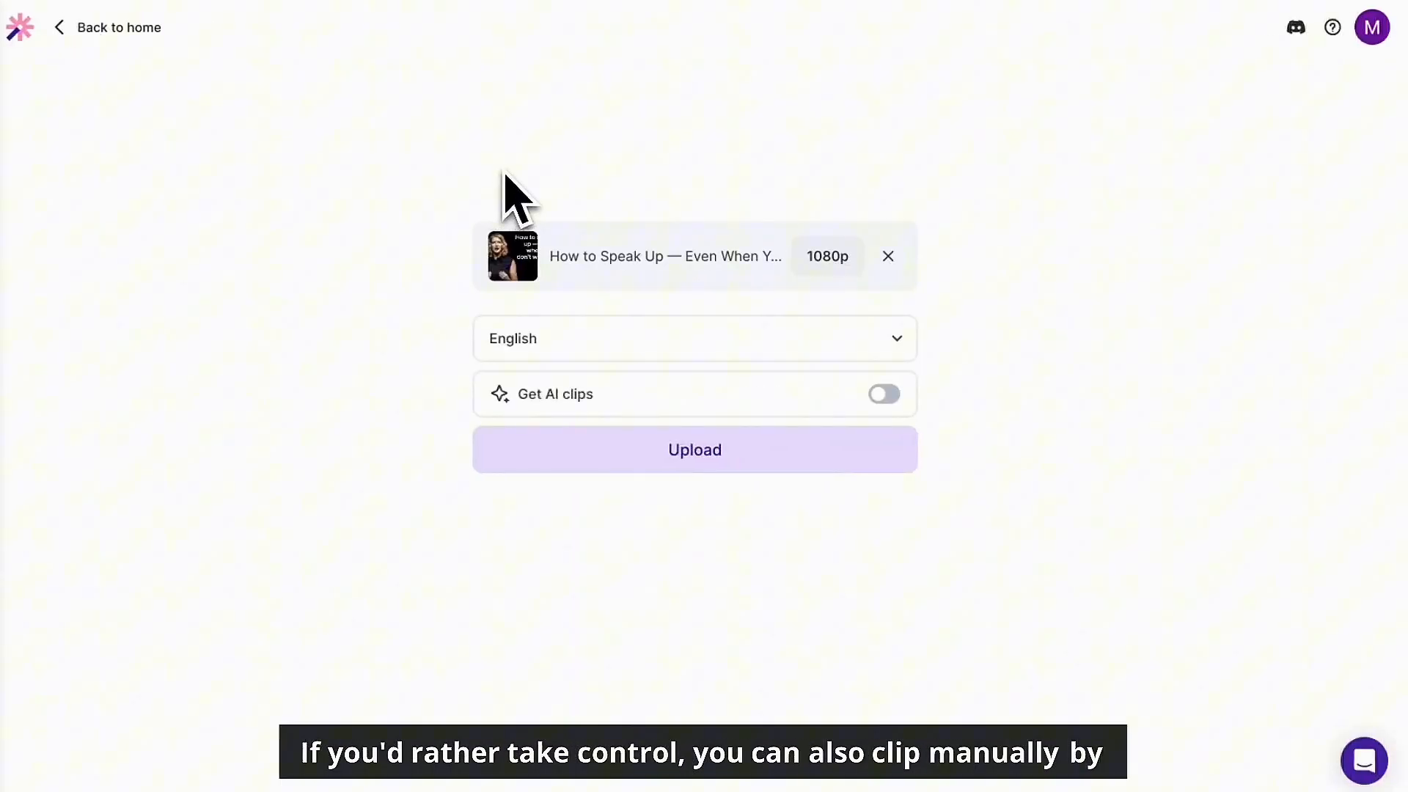
# Step: Export a generated clip and schedule a post to reach the Publish to social dialog for YouTube
pyautogui.click(693, 448)
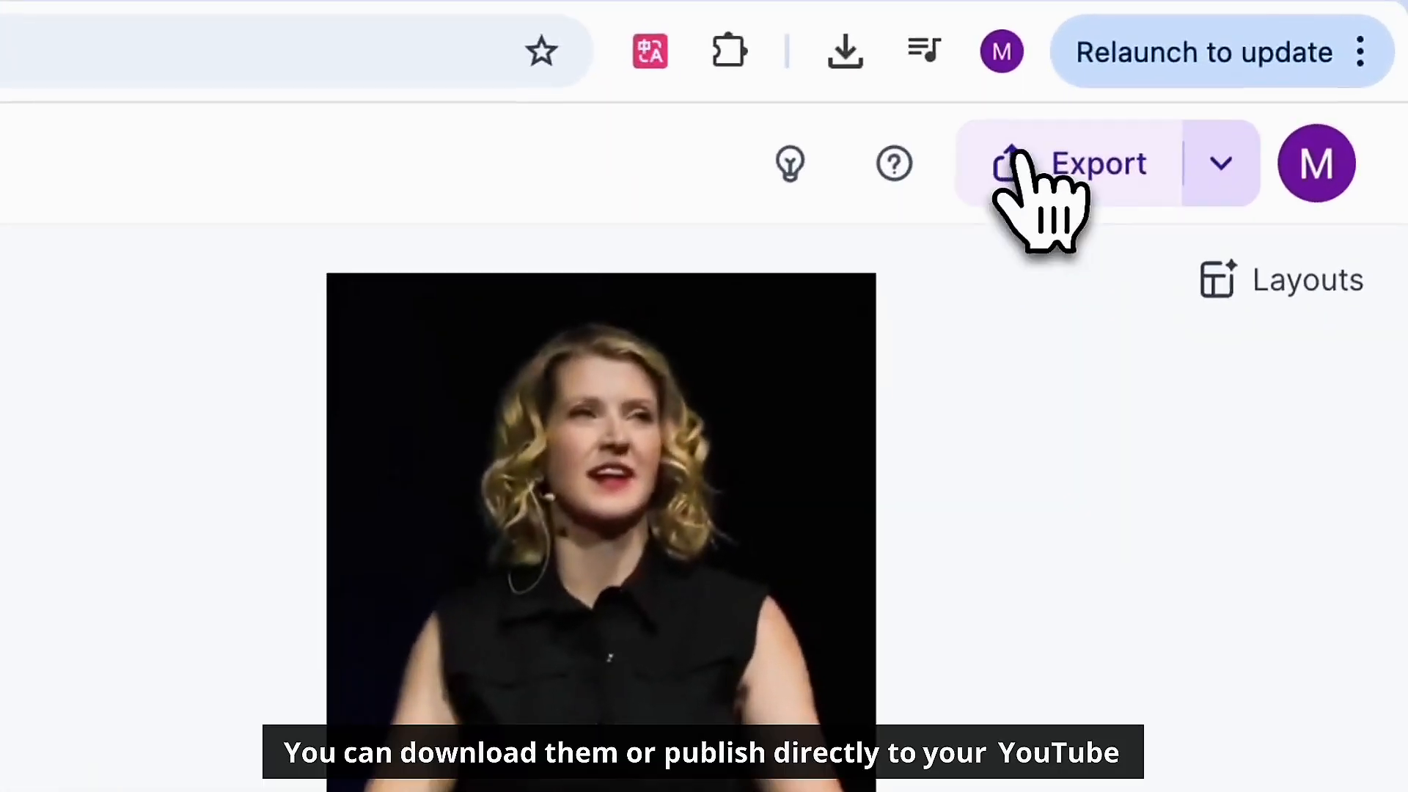
pyautogui.click(1067, 163)
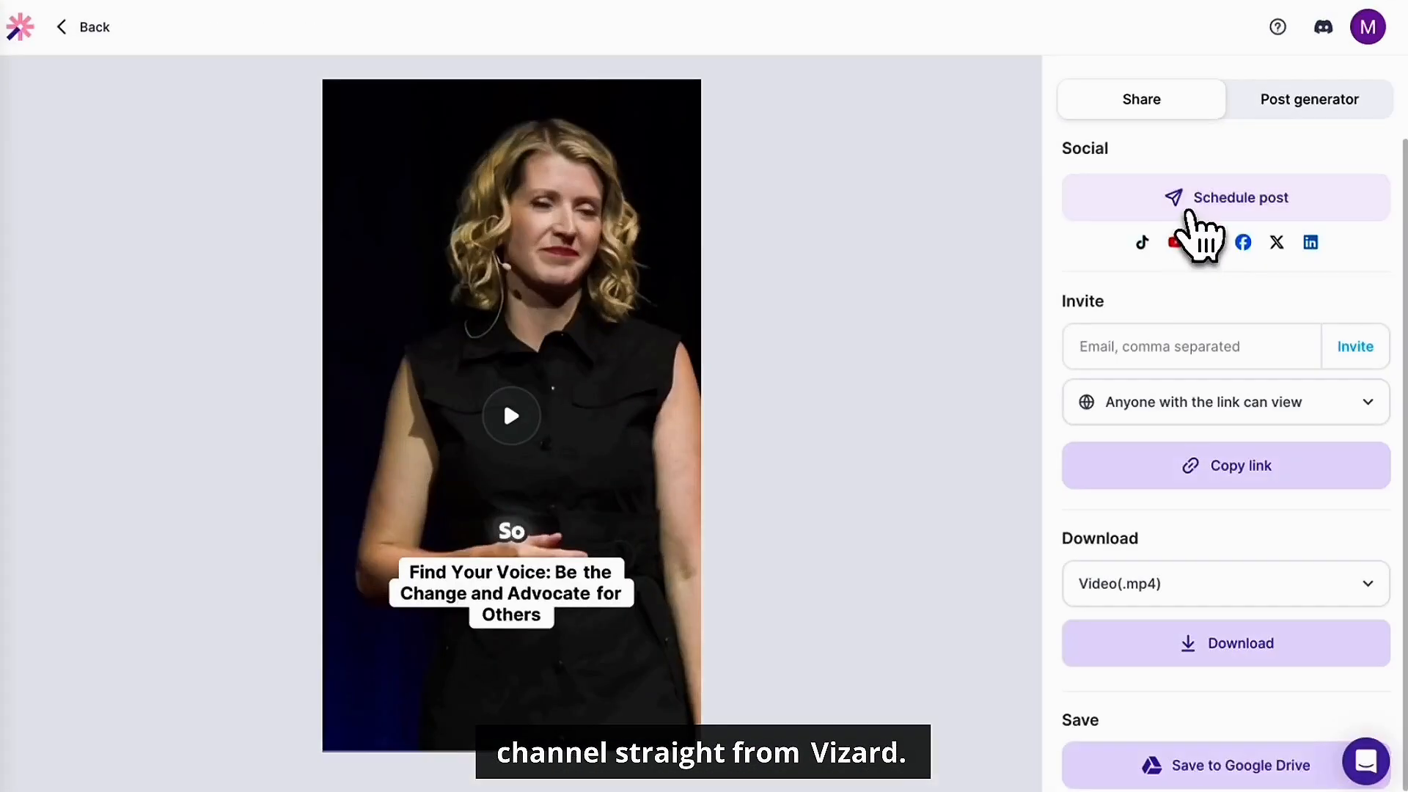
pyautogui.click(1237, 198)
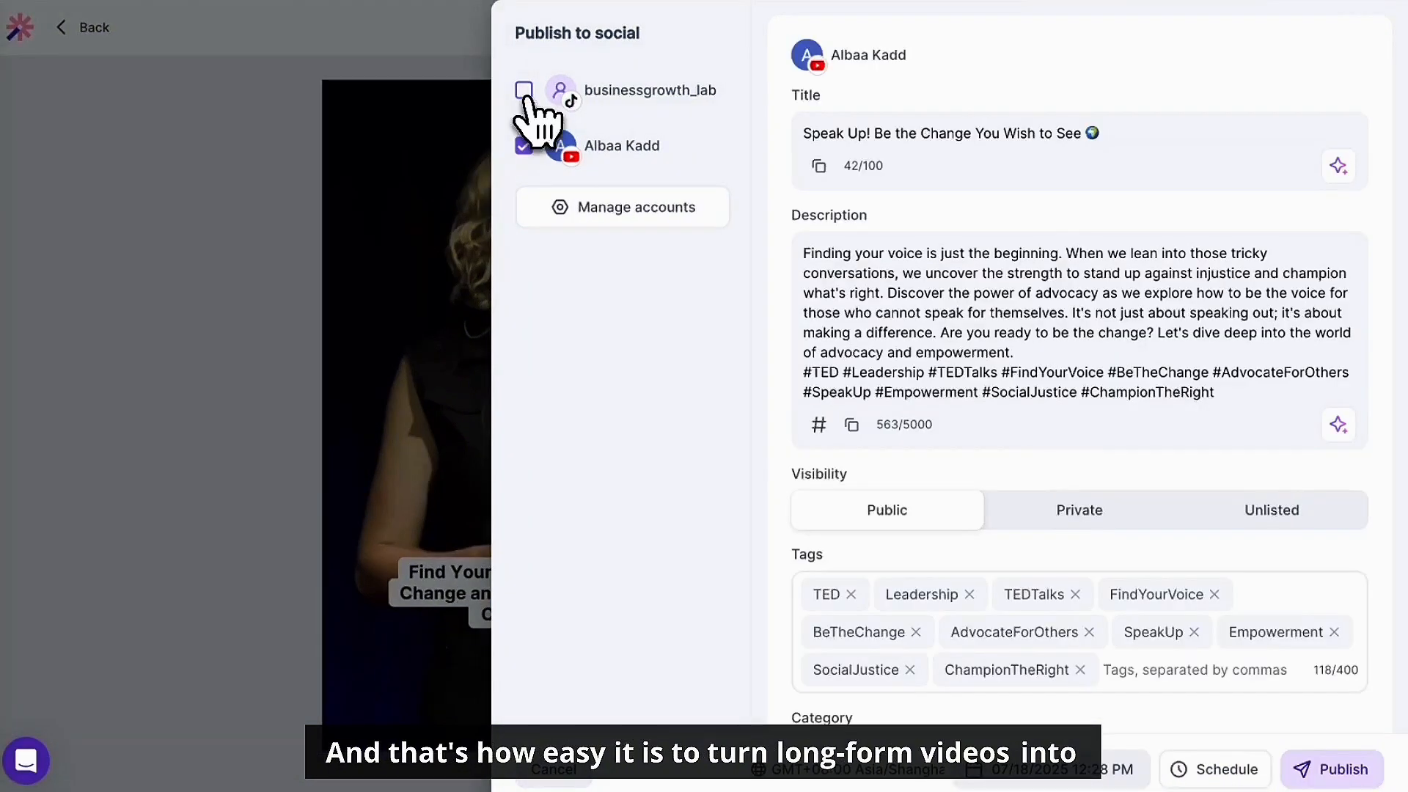